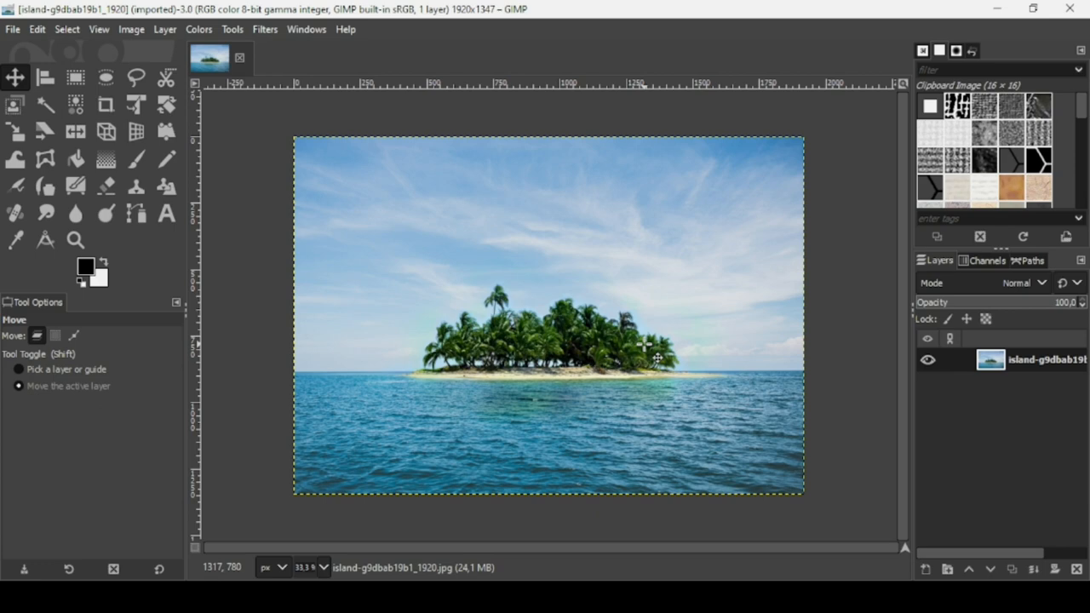
mouse_move(344, 167)
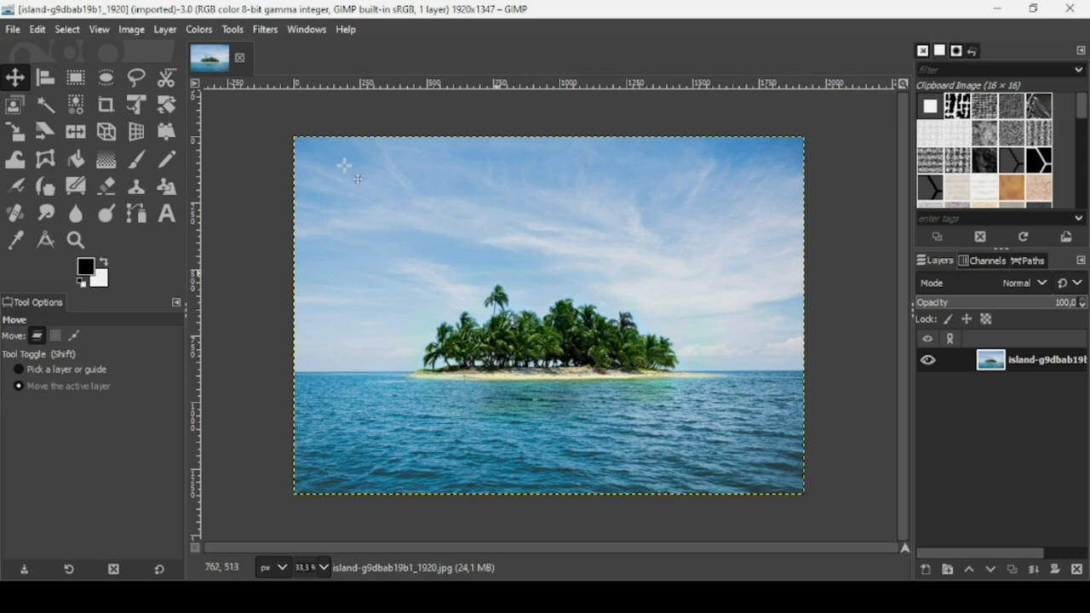
Reach the Image menu's guide commands for the open island photo
click(131, 29)
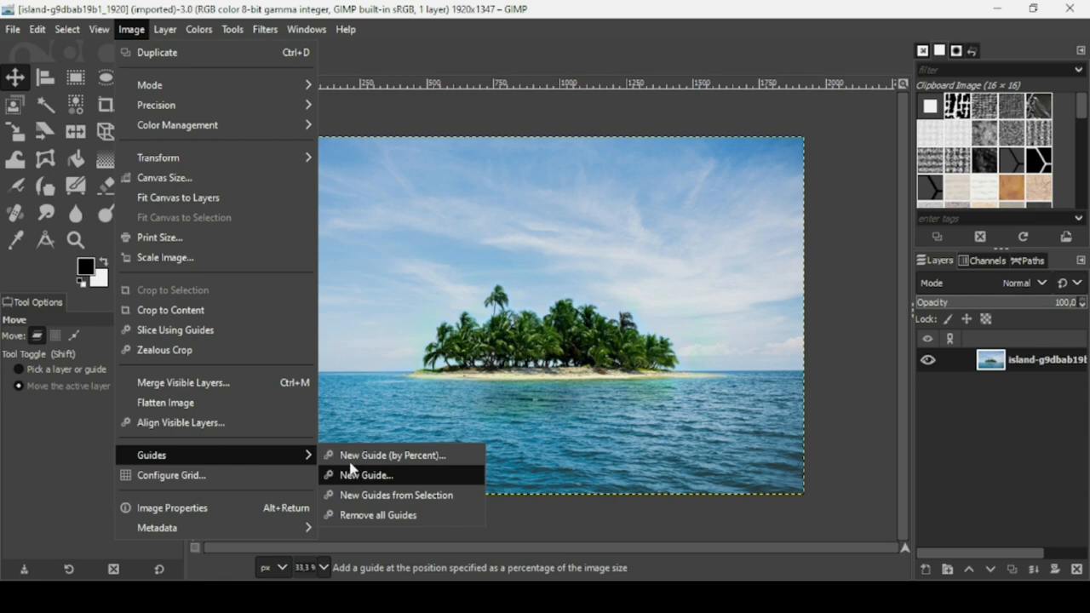
Add a horizontal guide at 50 percent of the photo's height
click(392, 454)
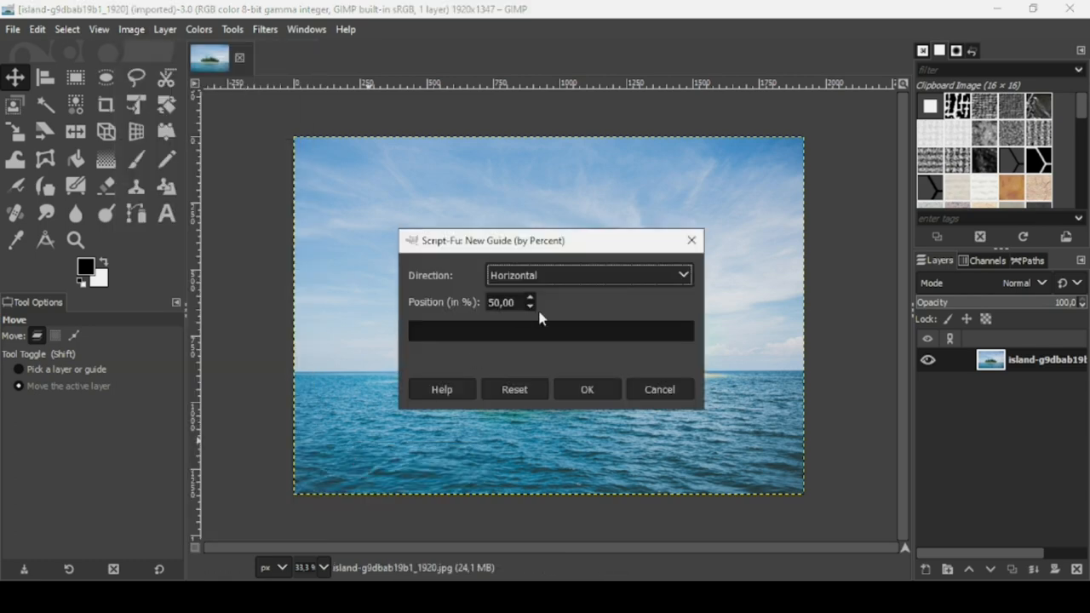
mouse_move(569, 313)
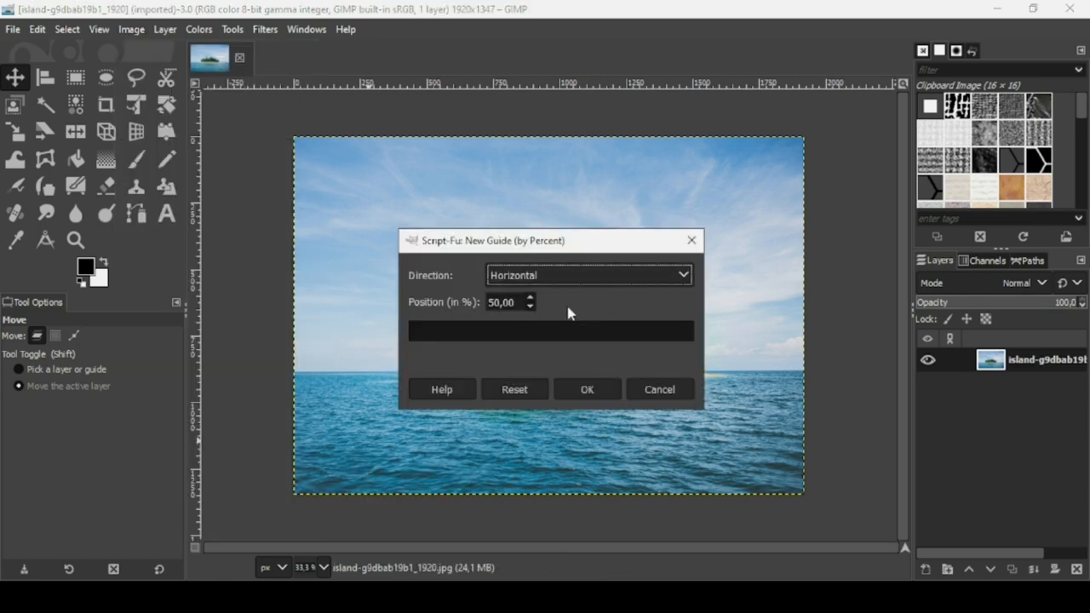
click(586, 388)
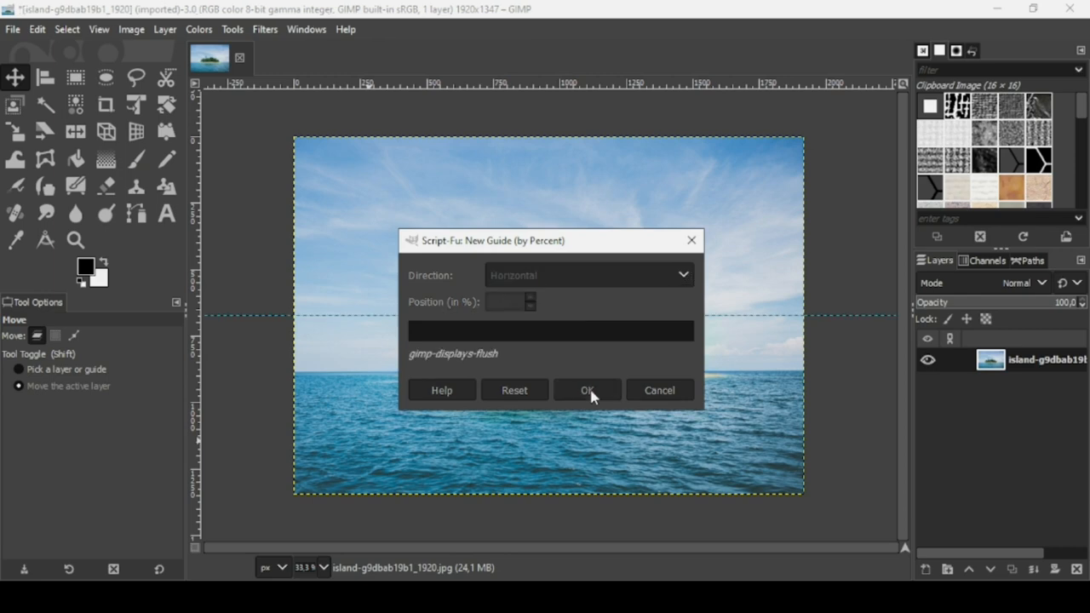
click(586, 390)
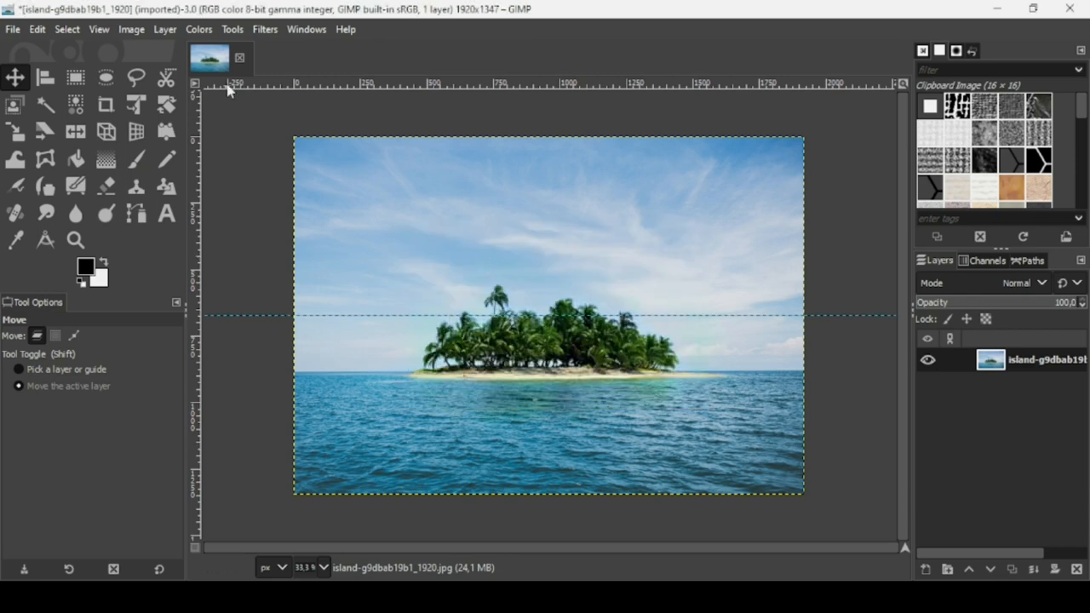
click(129, 29)
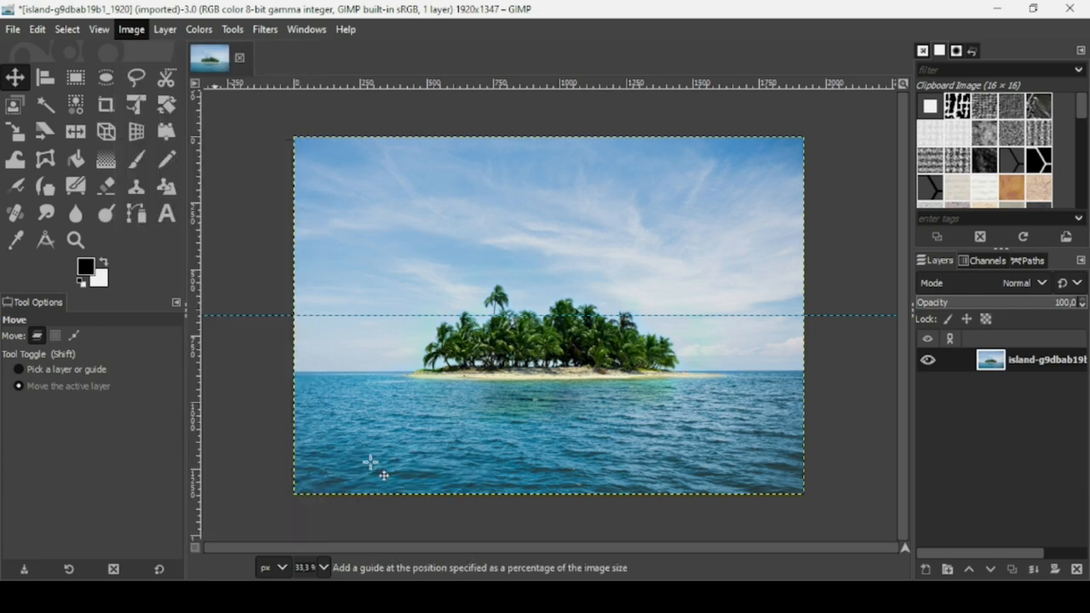
Add a vertical guide at 50 percent of the photo's width
click(129, 29)
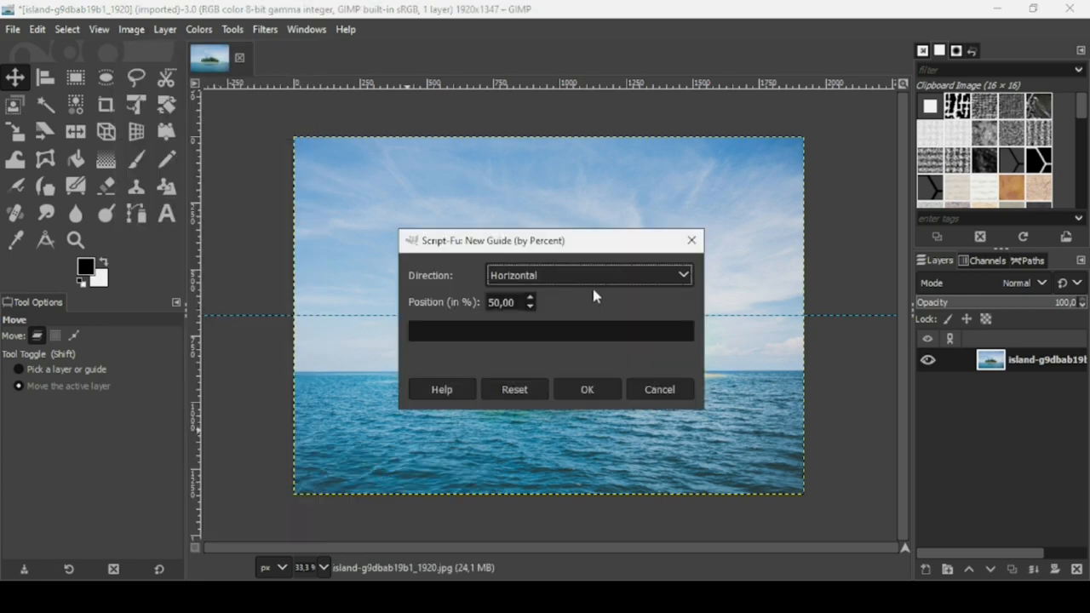
click(587, 274)
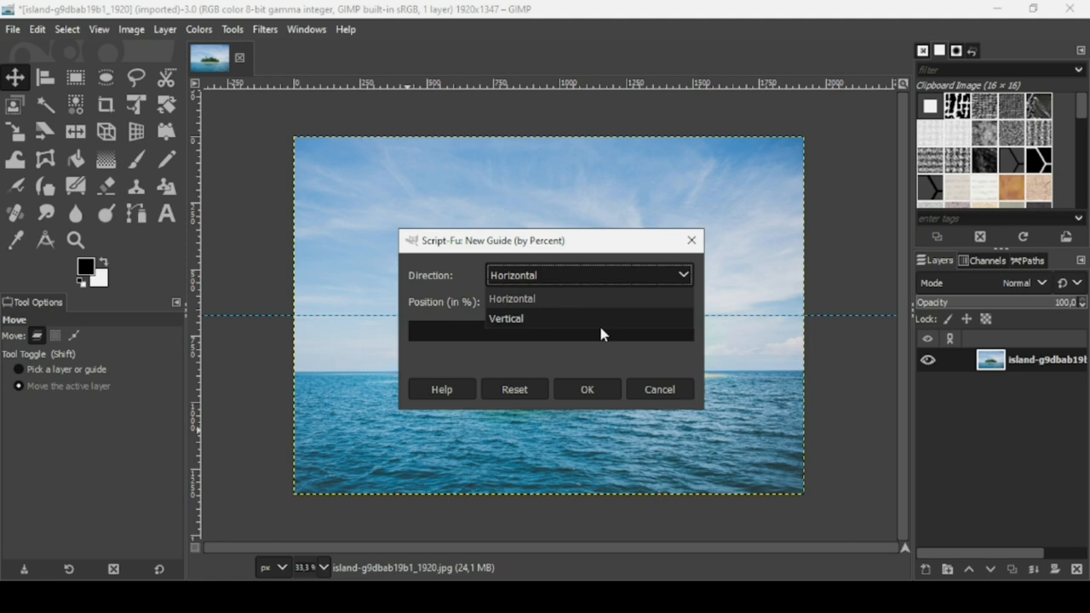
click(506, 319)
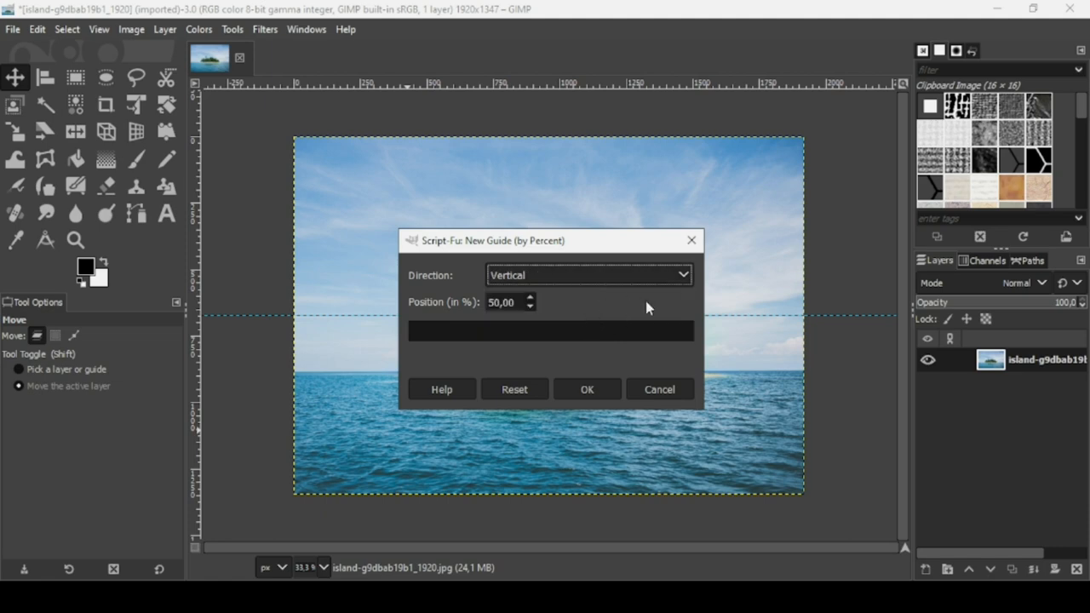
click(586, 389)
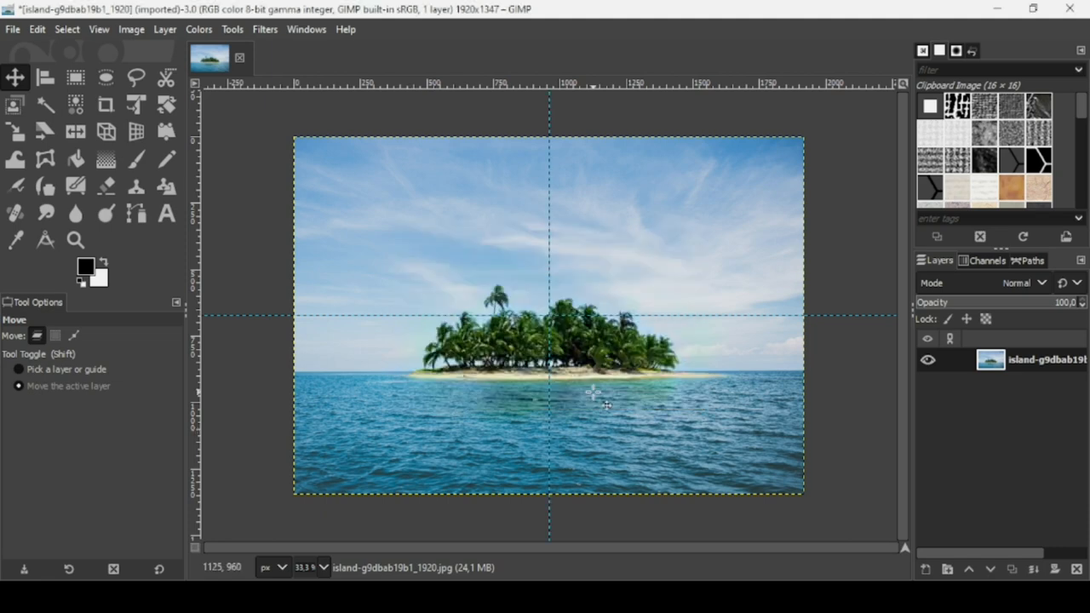
click(74, 78)
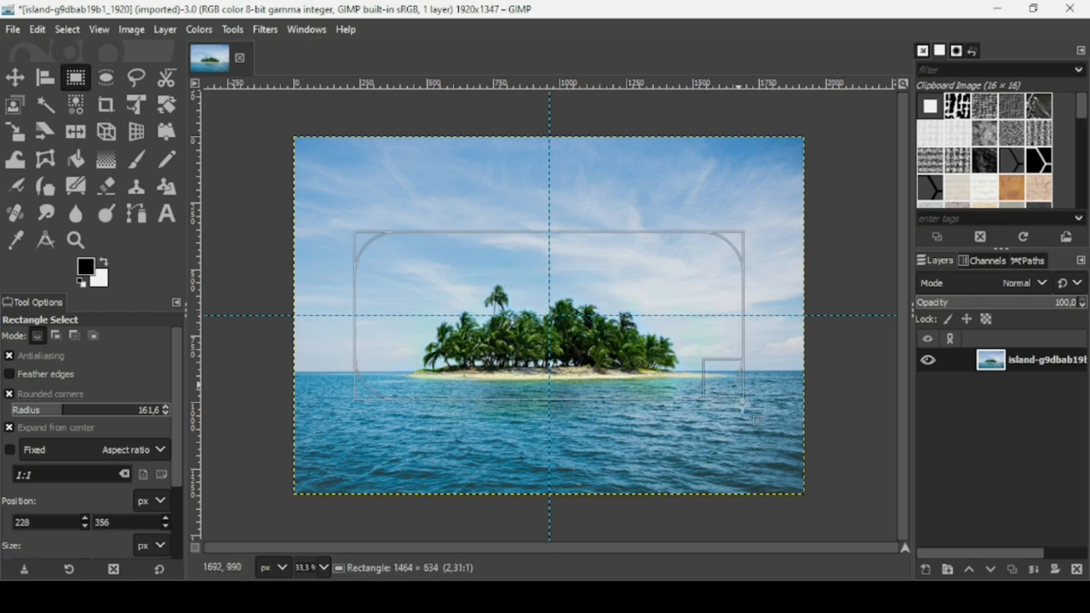
Draw a centred rounded-rectangle selection over most of the photo and raise its corner radius
drag(743, 407, 758, 446)
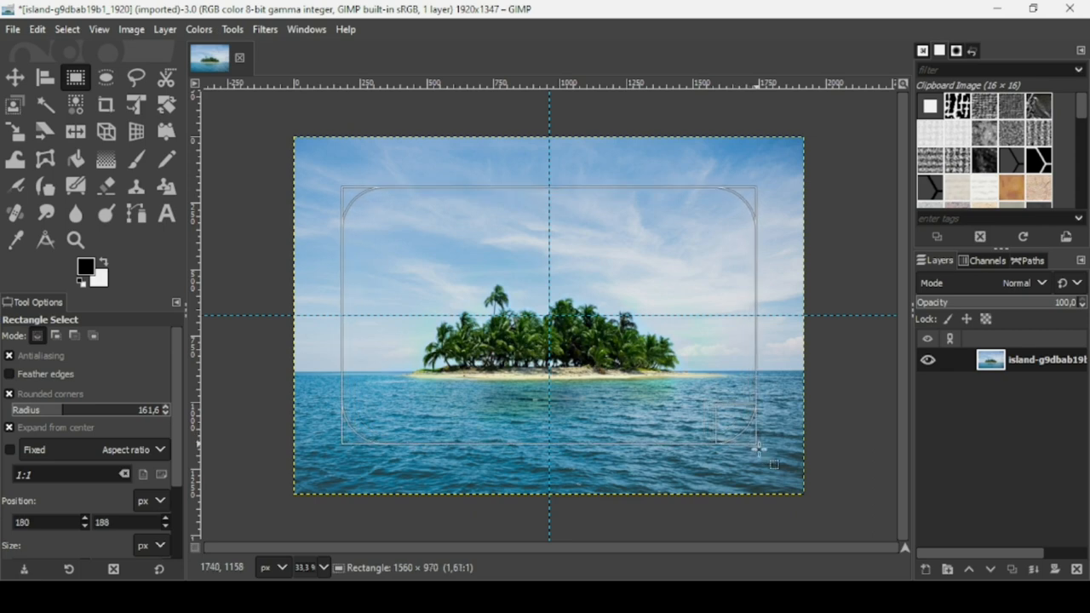
drag(757, 446, 757, 452)
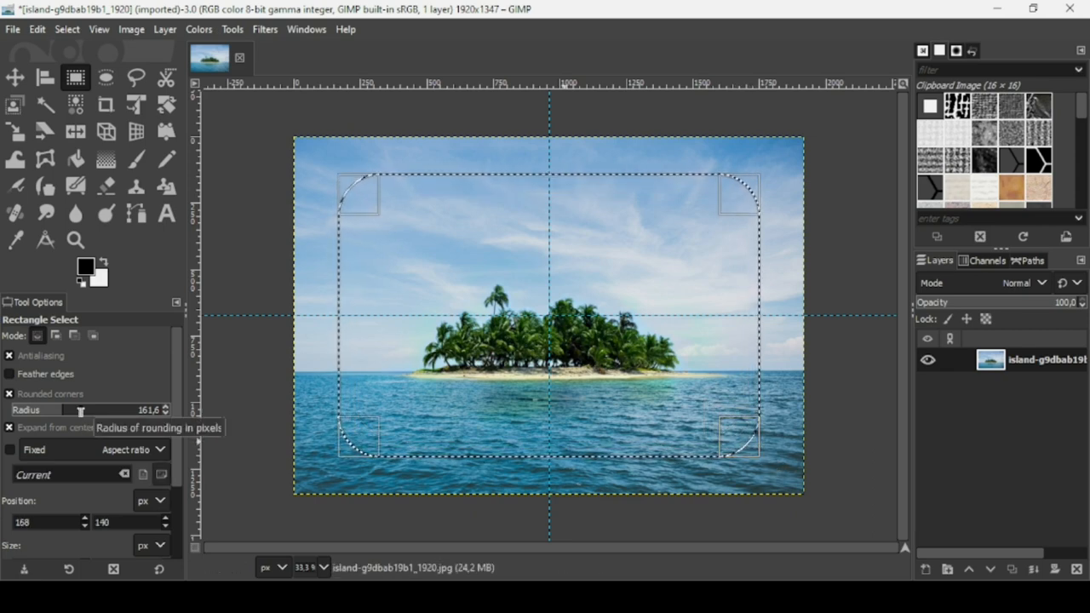
drag(78, 408, 111, 408)
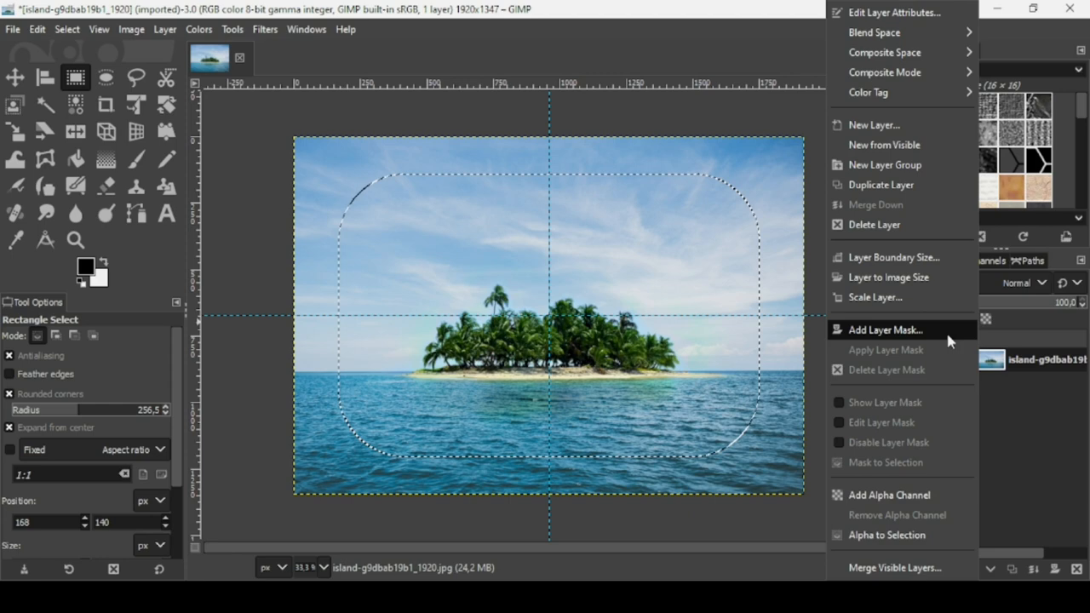
Add a layer mask initialised from the rounded selection and apply it permanently
click(886, 331)
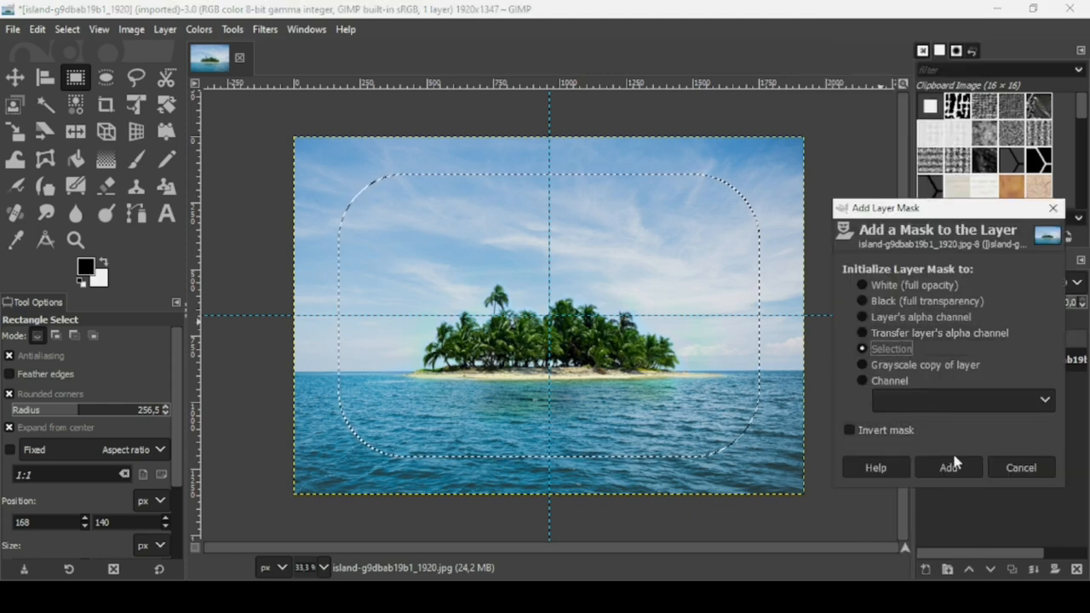
click(947, 466)
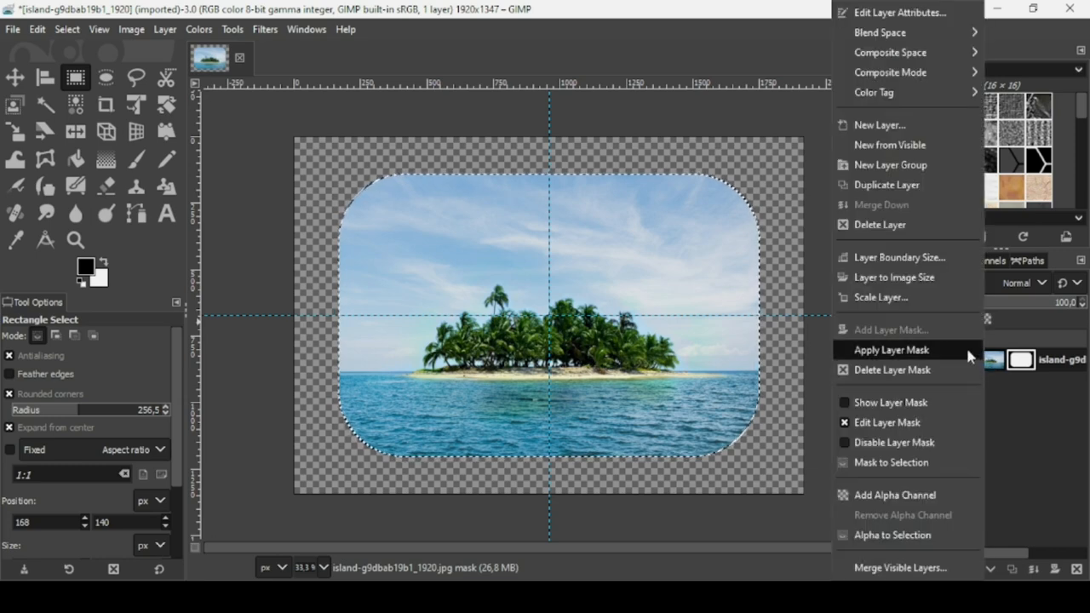
click(890, 349)
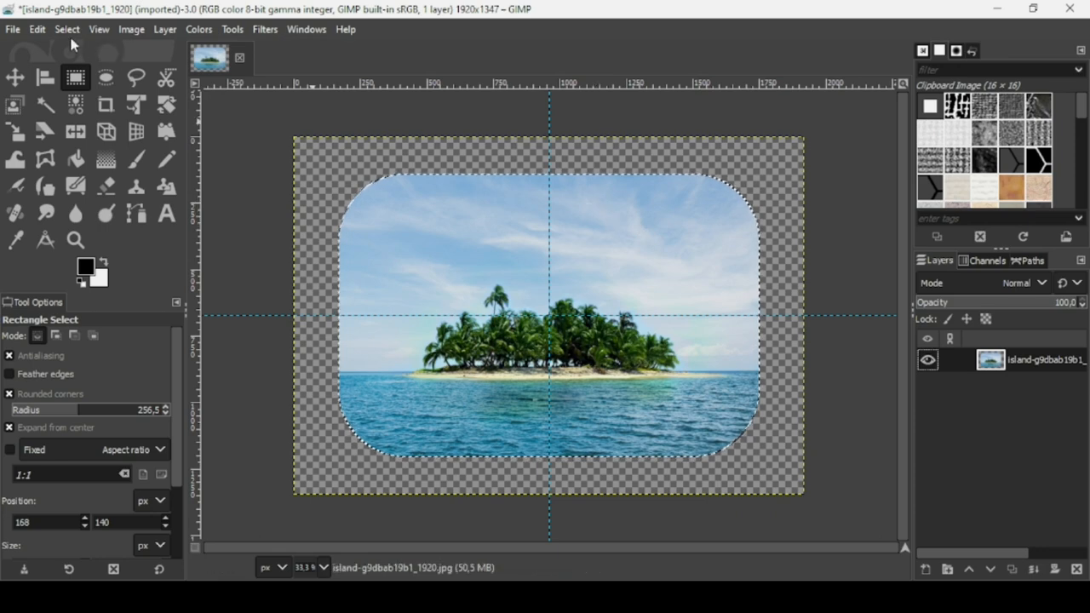
Clear the selection with Select None and remove all guides from the image
click(66, 28)
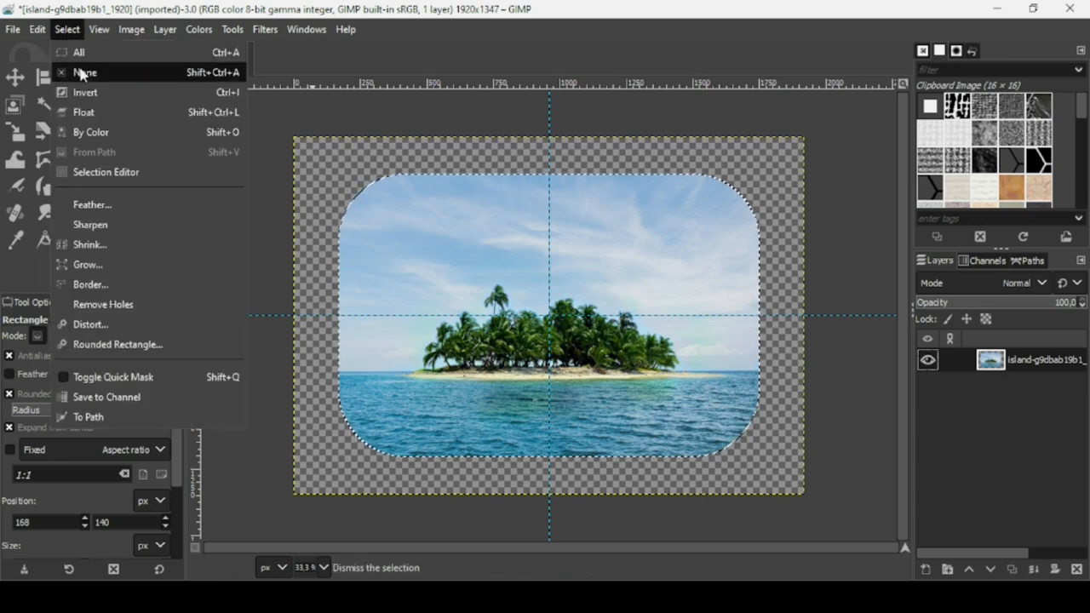
click(86, 71)
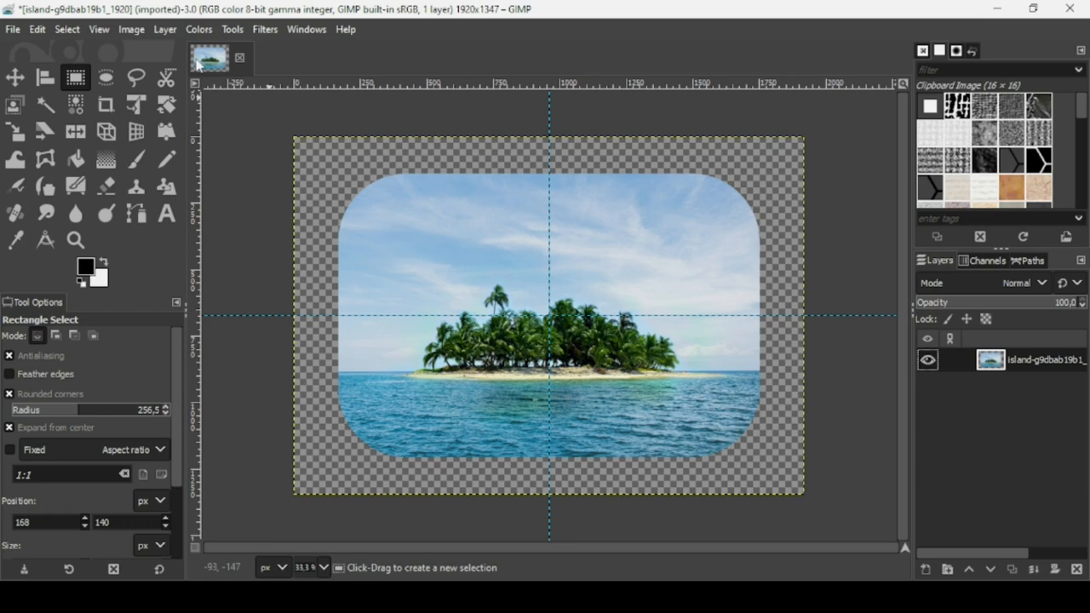
click(132, 29)
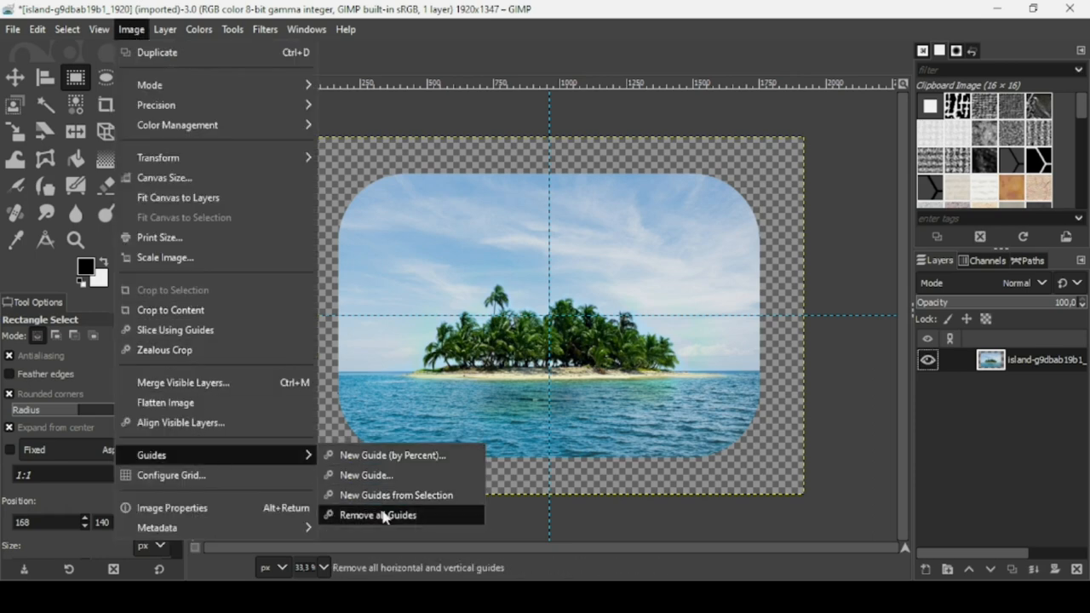
click(378, 514)
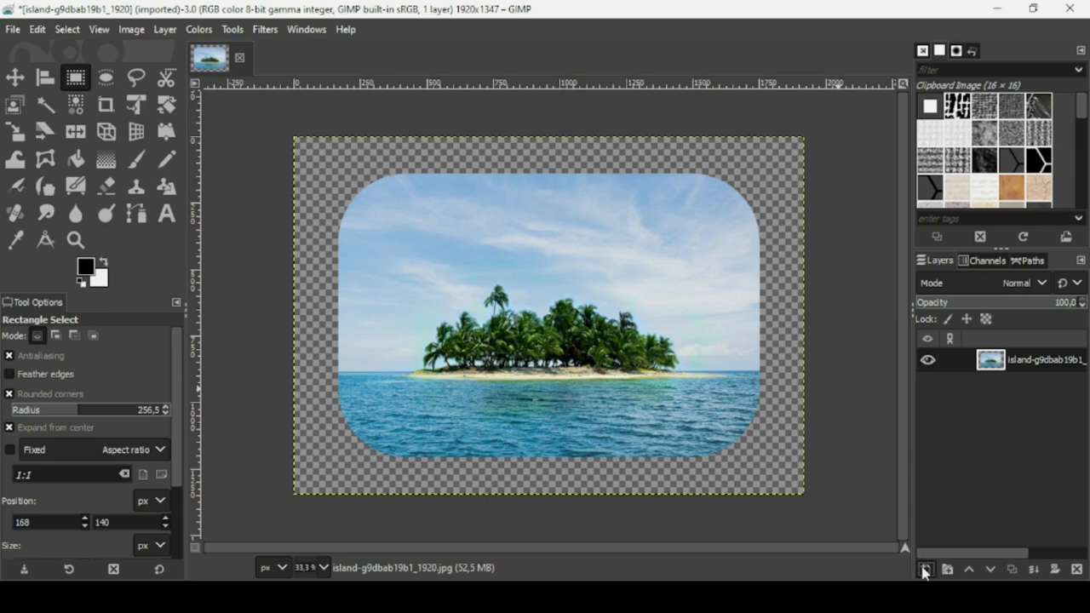
Create a new layer filled with transparency via the Layers panel
click(924, 569)
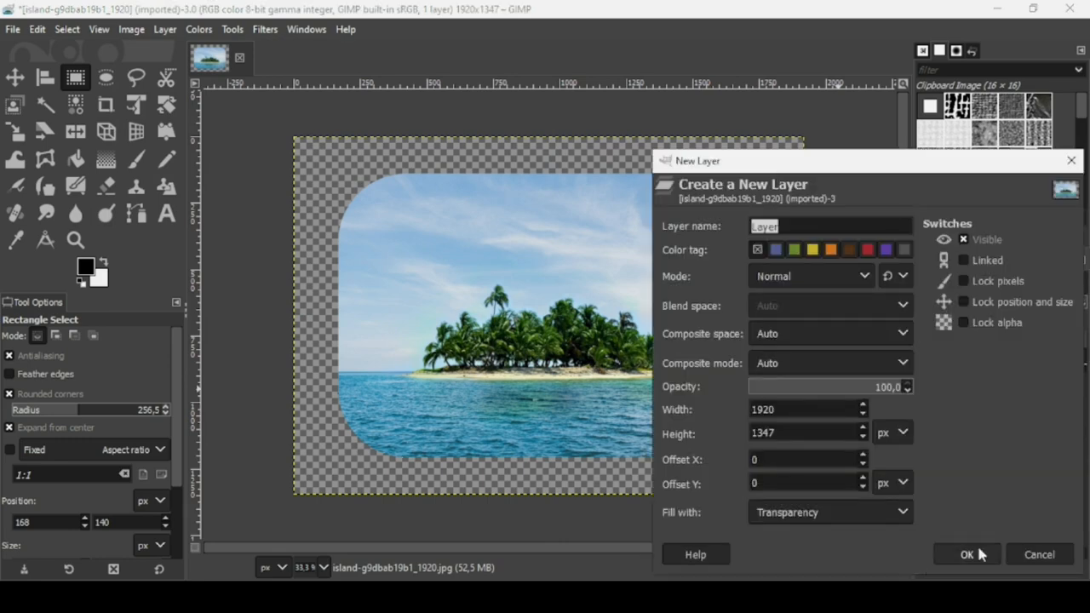
click(967, 555)
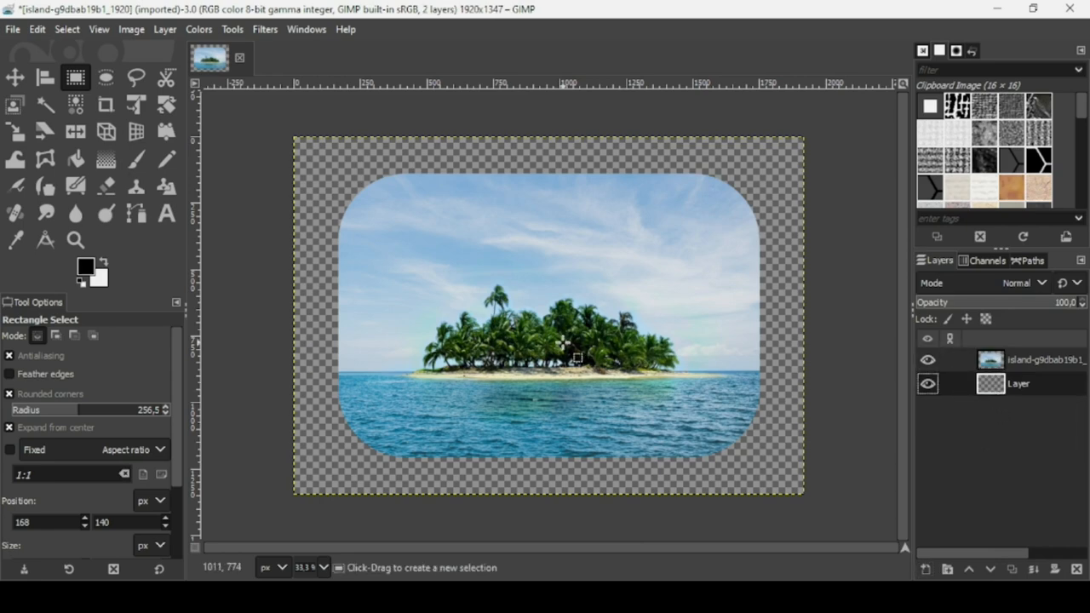
mouse_move(600, 382)
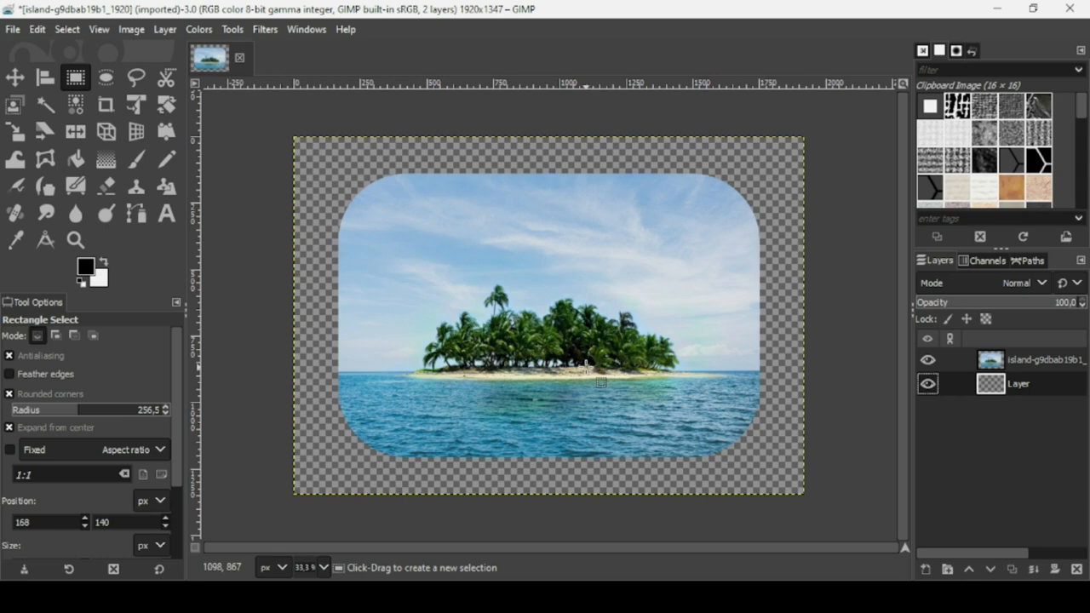